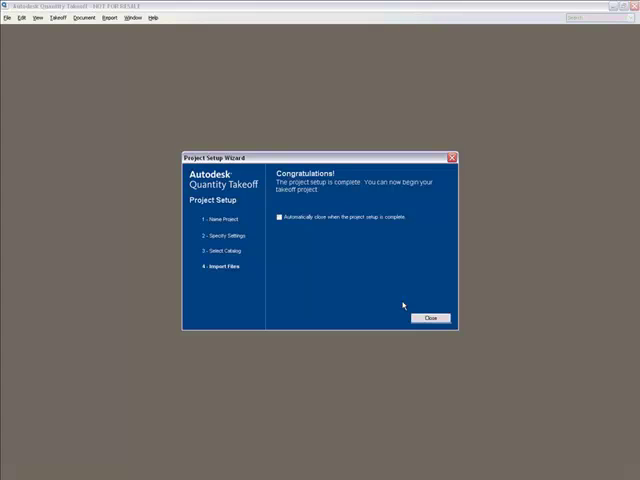
Close the completed Project Setup Wizard so the office building model loads.
{"action": "left_click", "coordinate": [430, 318]}
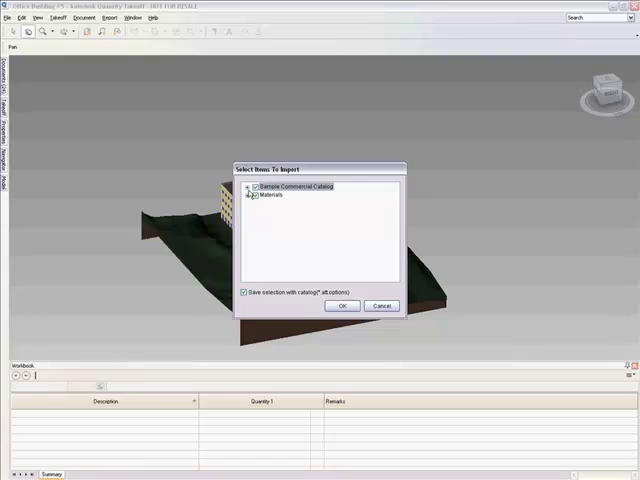
Import the Sample Commercial Catalog with its building categories into the project.
{"action": "left_click", "coordinate": [252, 188]}
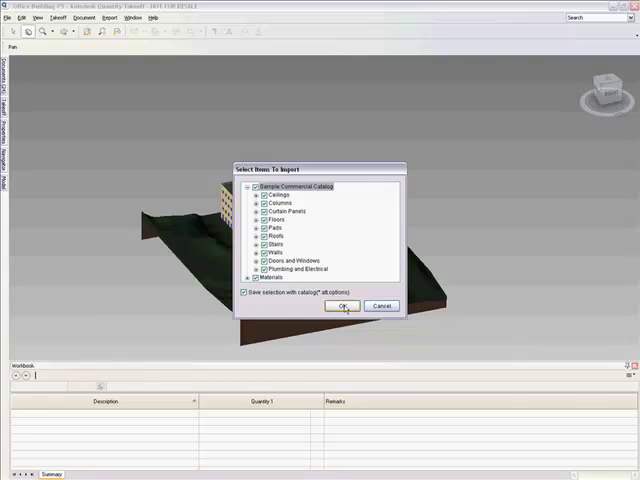
{"action": "mouse_move", "coordinate": [312, 226]}
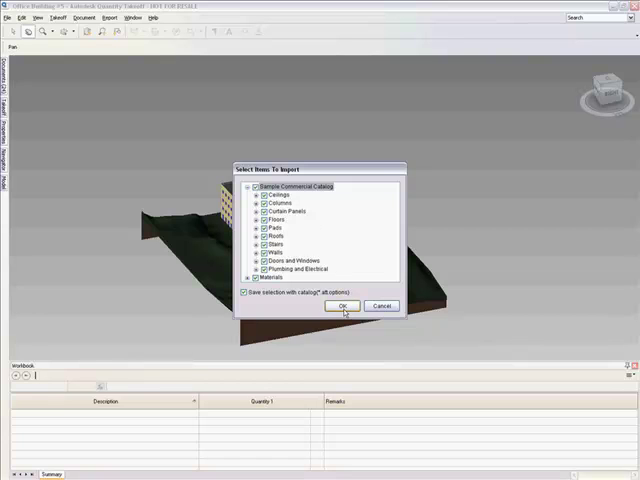
{"action": "left_click", "coordinate": [342, 306]}
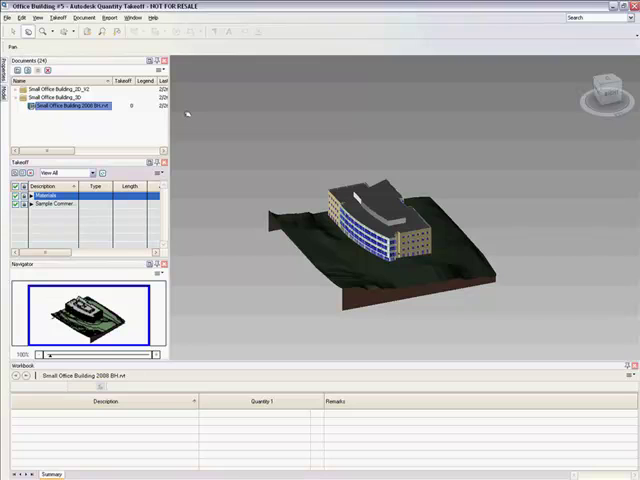
{"action": "mouse_move", "coordinate": [108, 138]}
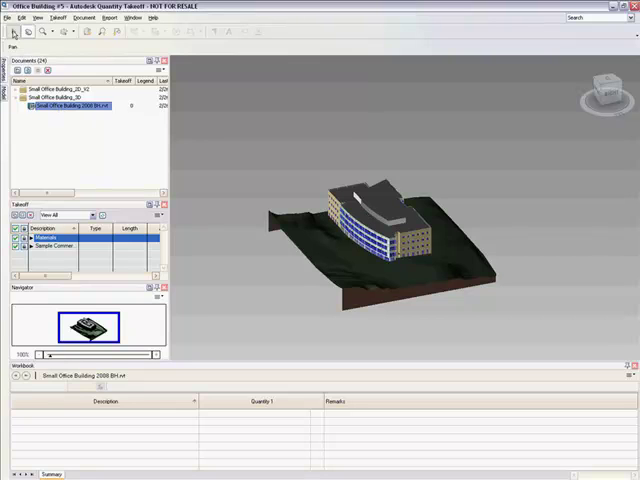
Zoom in on the 3D office building model and its site.
{"action": "left_click", "coordinate": [376, 196]}
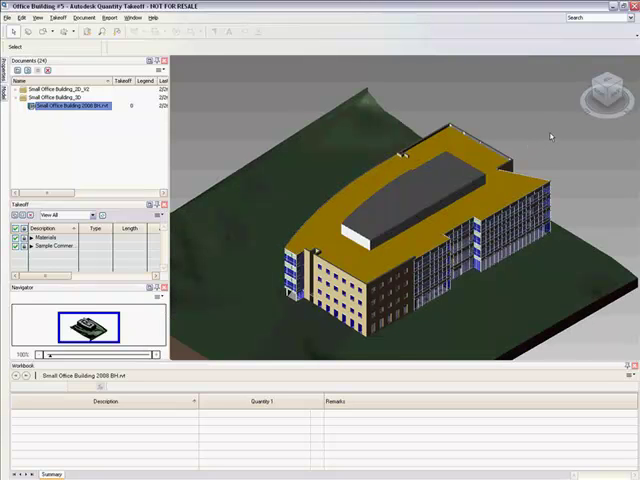
{"action": "mouse_move", "coordinate": [326, 122]}
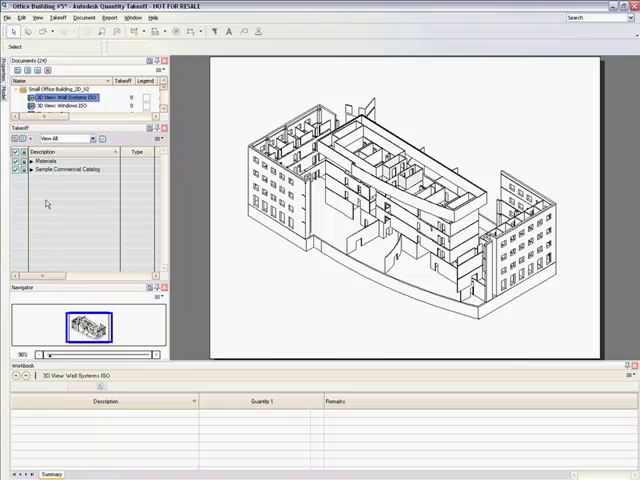
Expand the drawing set to list all its sheets in the Documents panel.
{"action": "left_click", "coordinate": [24, 168]}
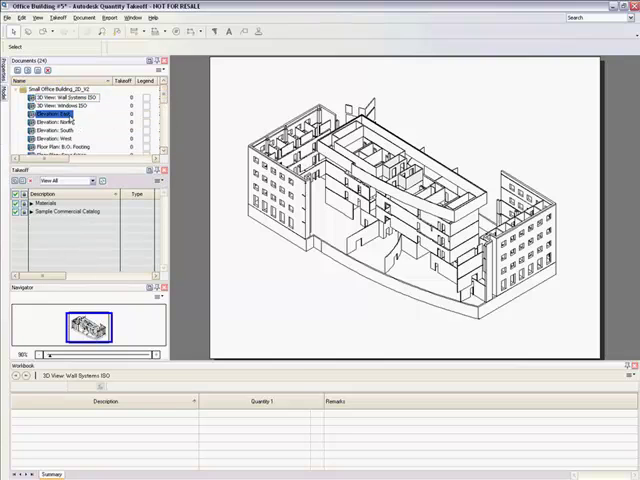
Show an elevation sheet and zoom into its footing levels near the ground line.
{"action": "left_click", "coordinate": [62, 120]}
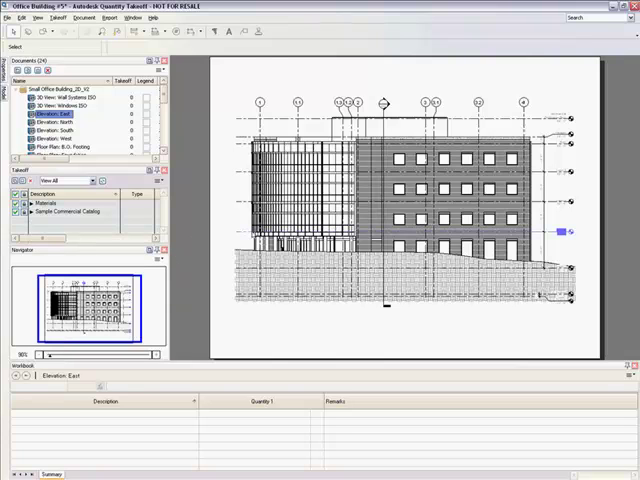
{"action": "left_click", "coordinate": [260, 104]}
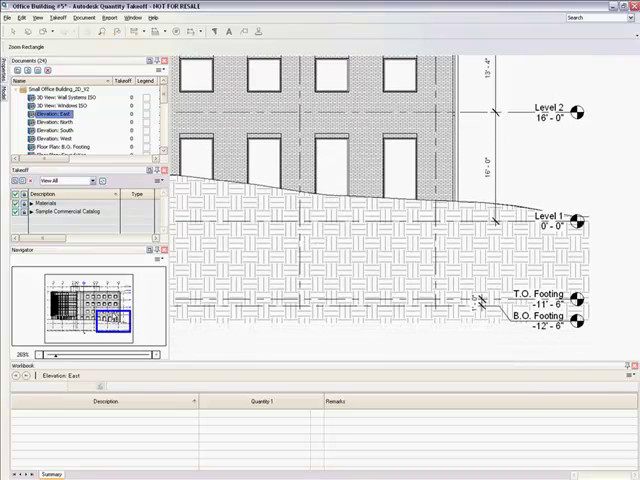
{"action": "mouse_move", "coordinate": [112, 316]}
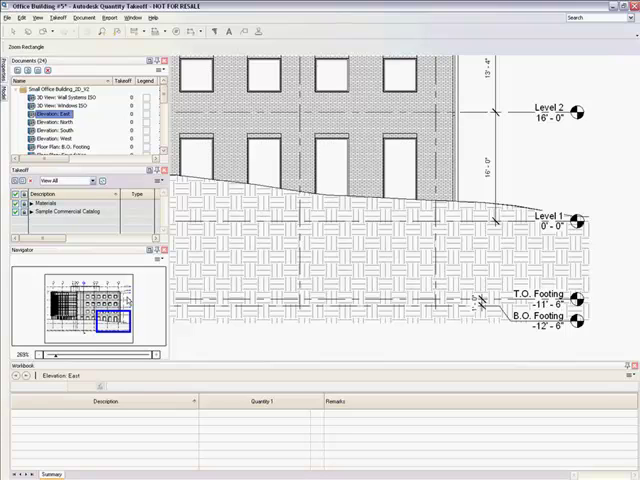
{"action": "mouse_move", "coordinate": [238, 336]}
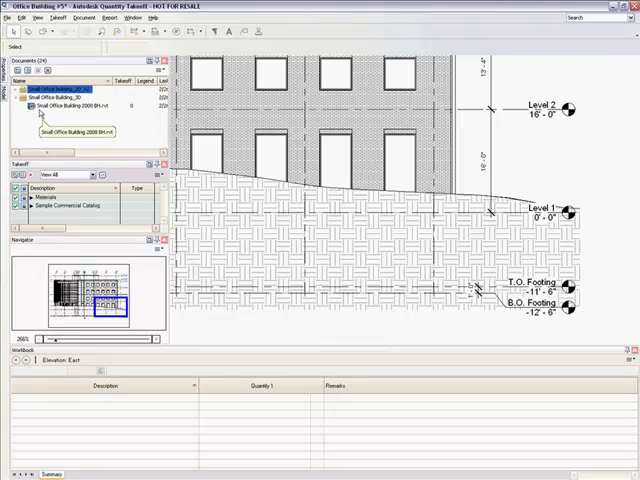
Return to the 3D building model document and bring up the Takeoff menu.
{"action": "left_click", "coordinate": [76, 132]}
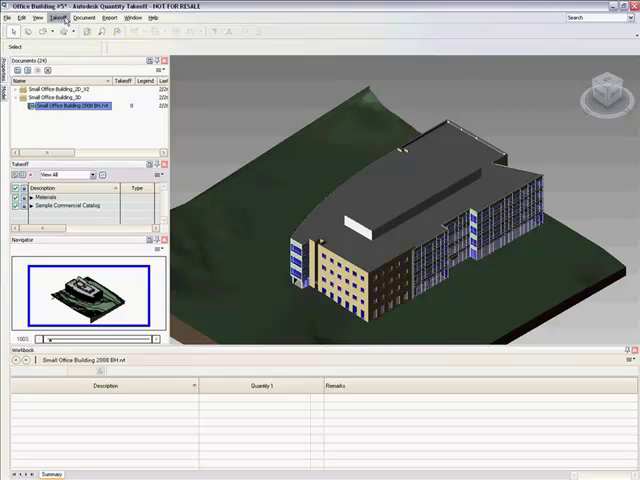
{"action": "left_click", "coordinate": [56, 18]}
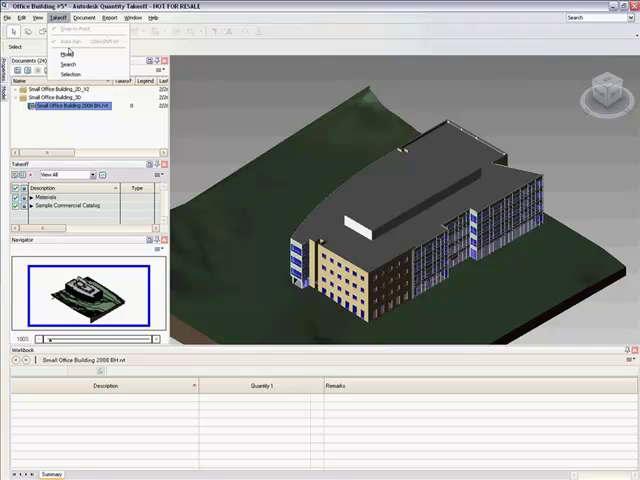
Run an automatic Model takeoff of the whole office building until completion.
{"action": "left_click", "coordinate": [64, 52]}
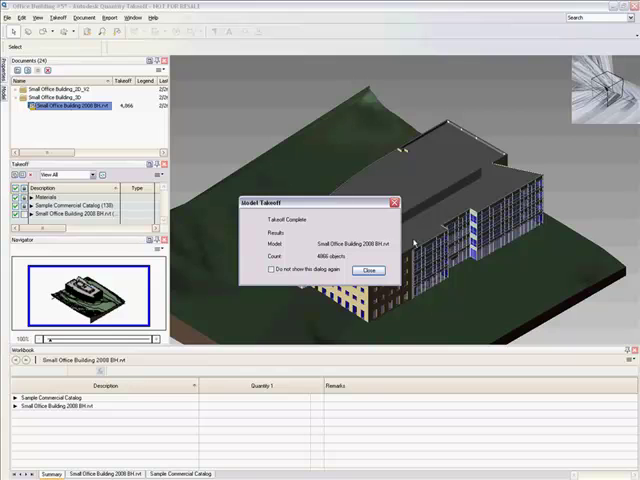
Dismiss the takeoff report and expand Small Office Building > Walls down to a basic wall type.
{"action": "left_click", "coordinate": [368, 270]}
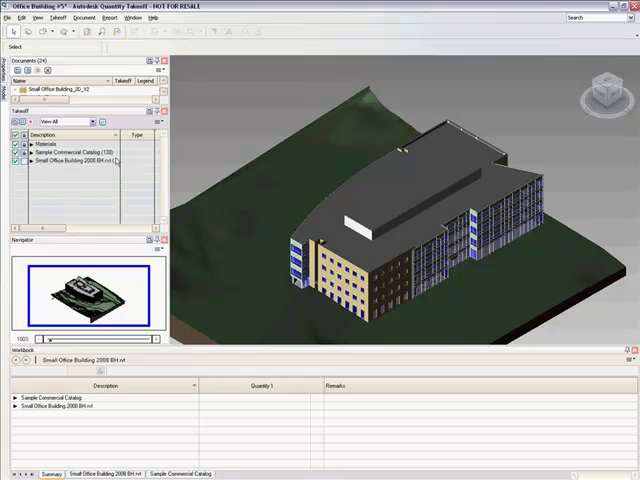
{"action": "left_click", "coordinate": [50, 134]}
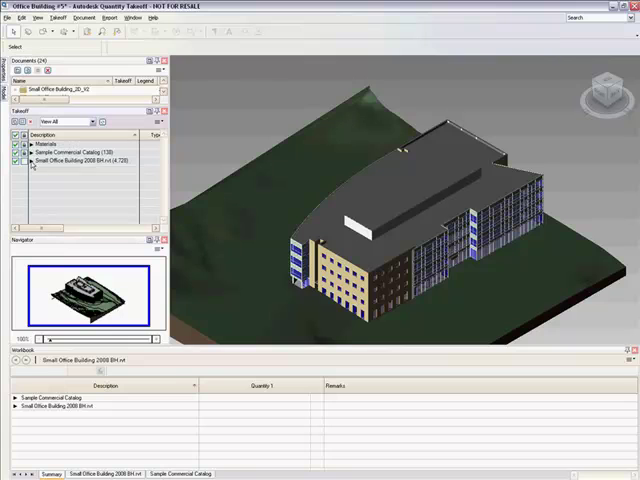
{"action": "left_click", "coordinate": [84, 160]}
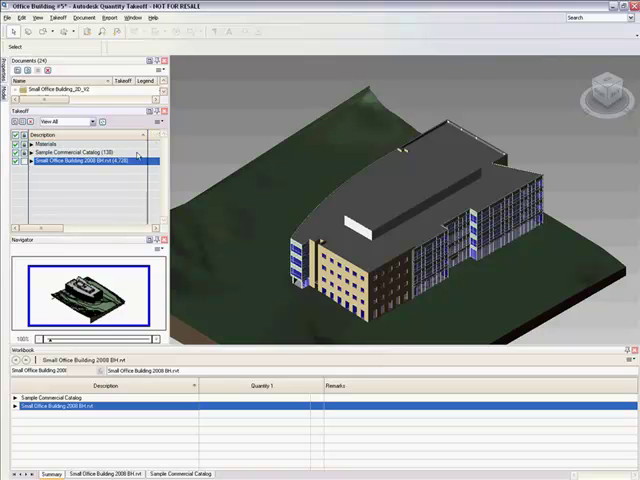
{"action": "left_click", "coordinate": [26, 164]}
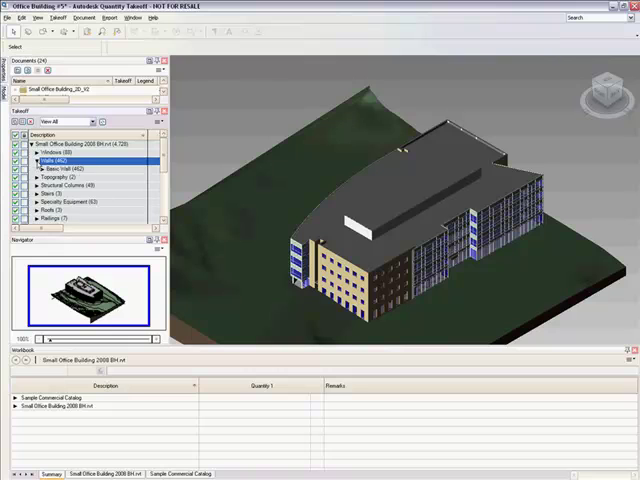
{"action": "left_click", "coordinate": [40, 168]}
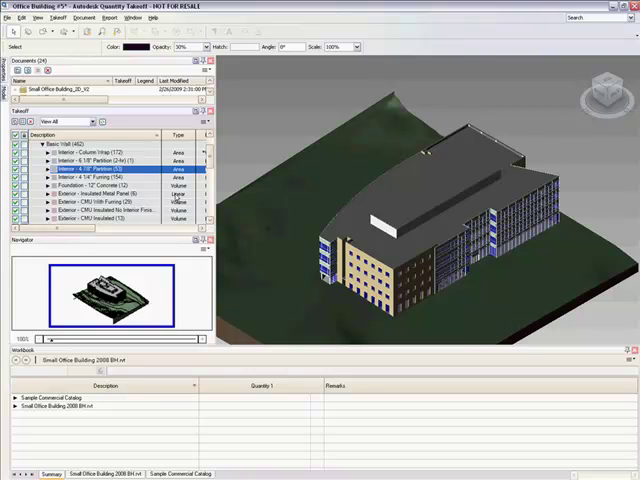
{"action": "left_click", "coordinate": [110, 170]}
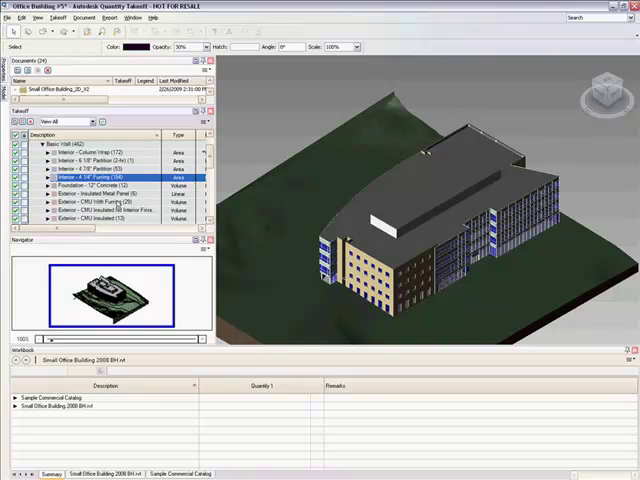
Expand the Small Office Building workbook row to Walls > Basic Wall with quantities.
{"action": "left_click", "coordinate": [100, 408]}
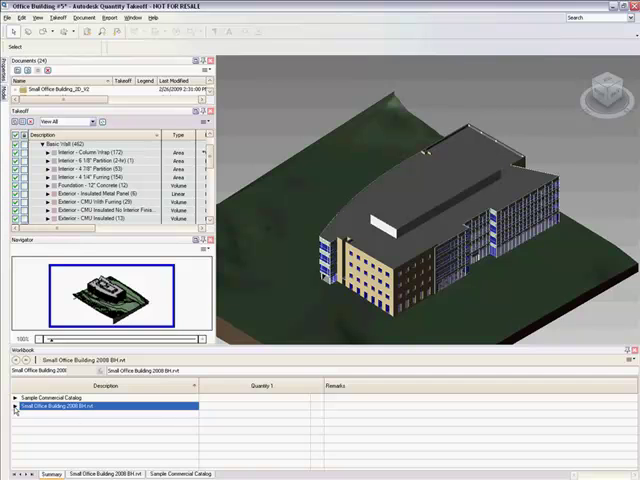
{"action": "left_click", "coordinate": [12, 408]}
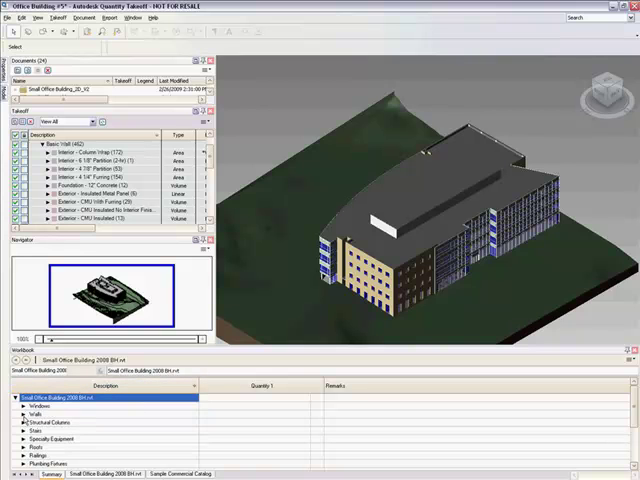
{"action": "left_click", "coordinate": [24, 412]}
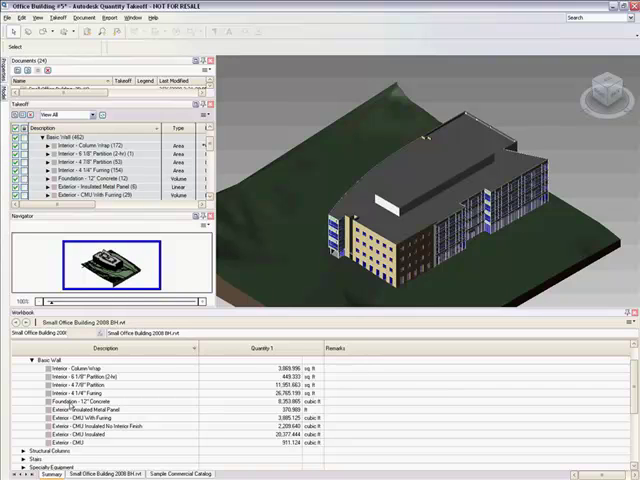
List one Basic Wall type's wall instances with length, area, volume and count.
{"action": "left_click", "coordinate": [90, 384]}
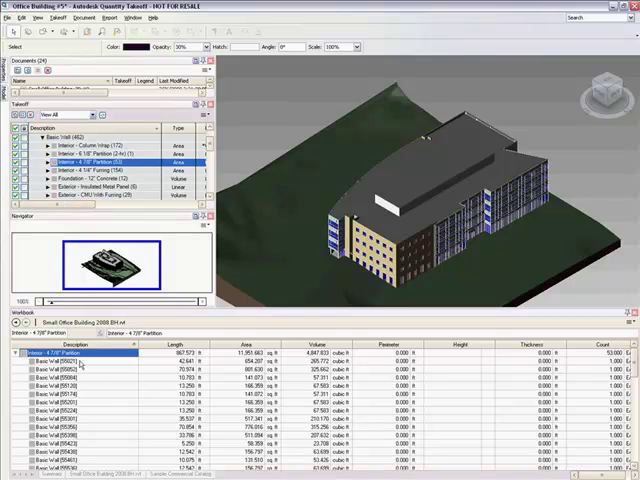
{"action": "mouse_move", "coordinate": [80, 364]}
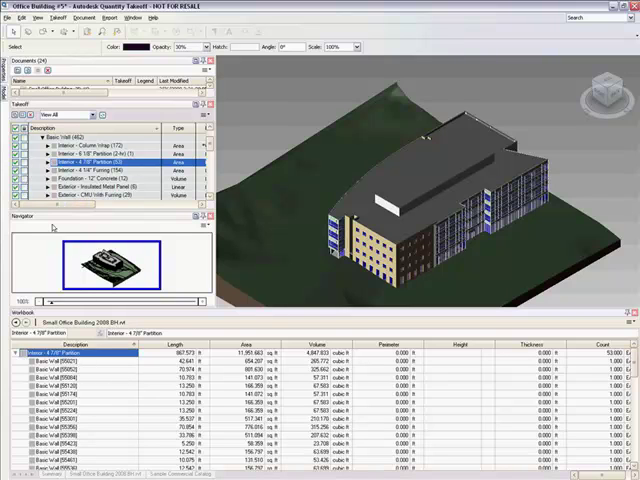